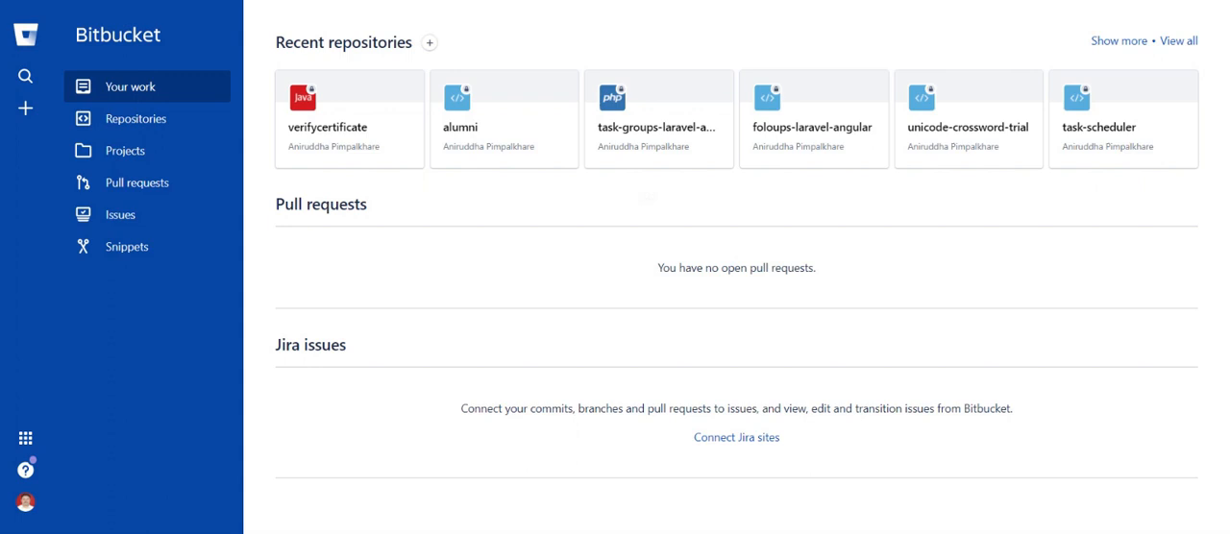
{"action": "mouse_move", "coordinate": [899, 475]}
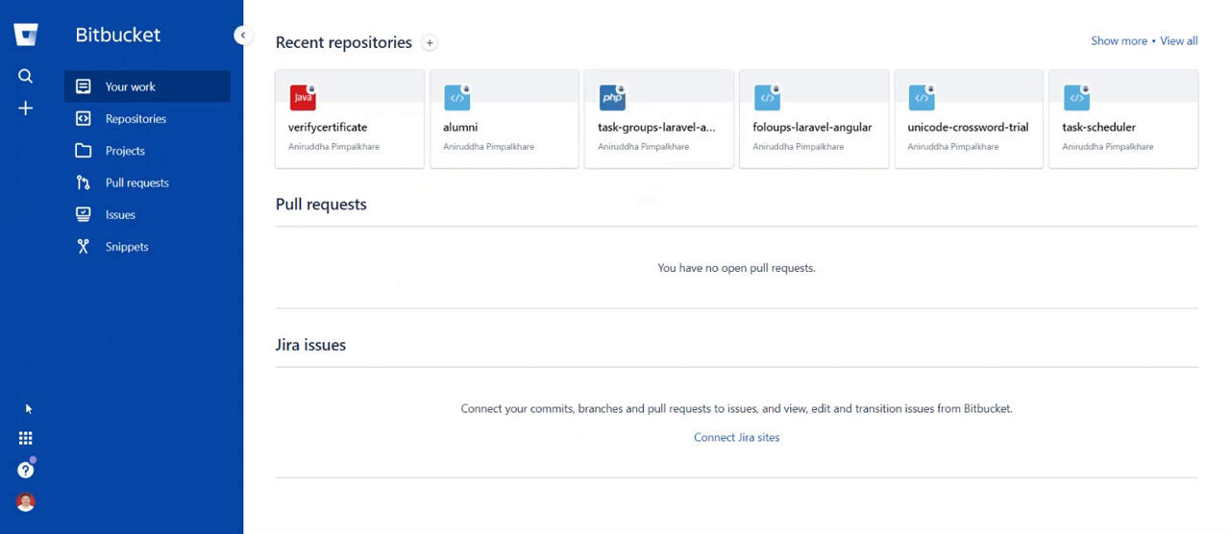
Bring up the account menu from the profile avatar on the Your work dashboard
{"action": "left_click", "coordinate": [23, 503]}
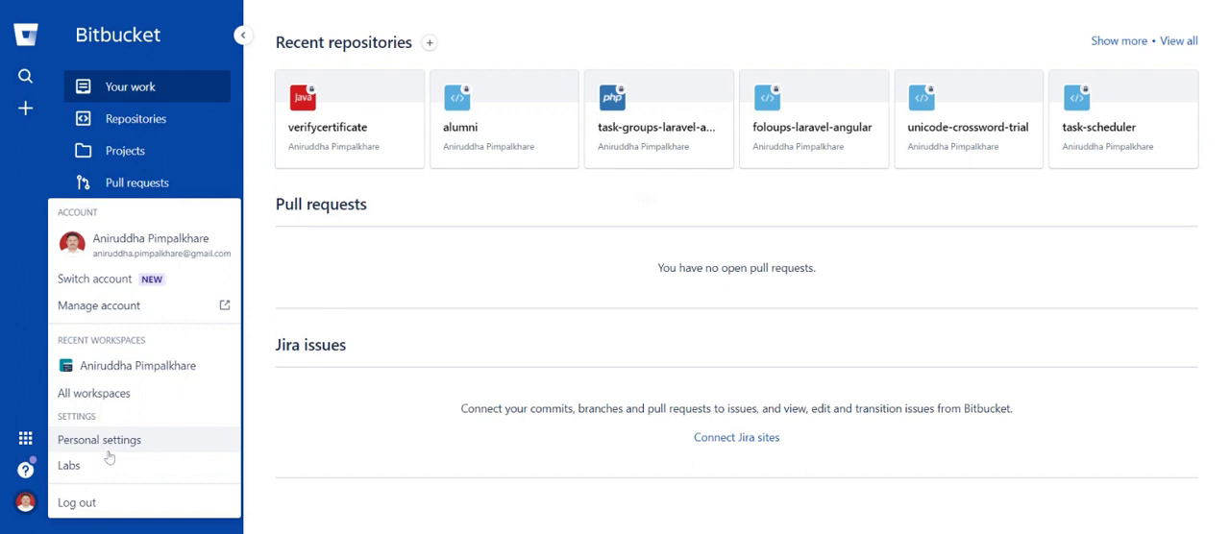
Go to Personal settings and show the App passwords list with the existing git password
{"action": "left_click", "coordinate": [100, 438]}
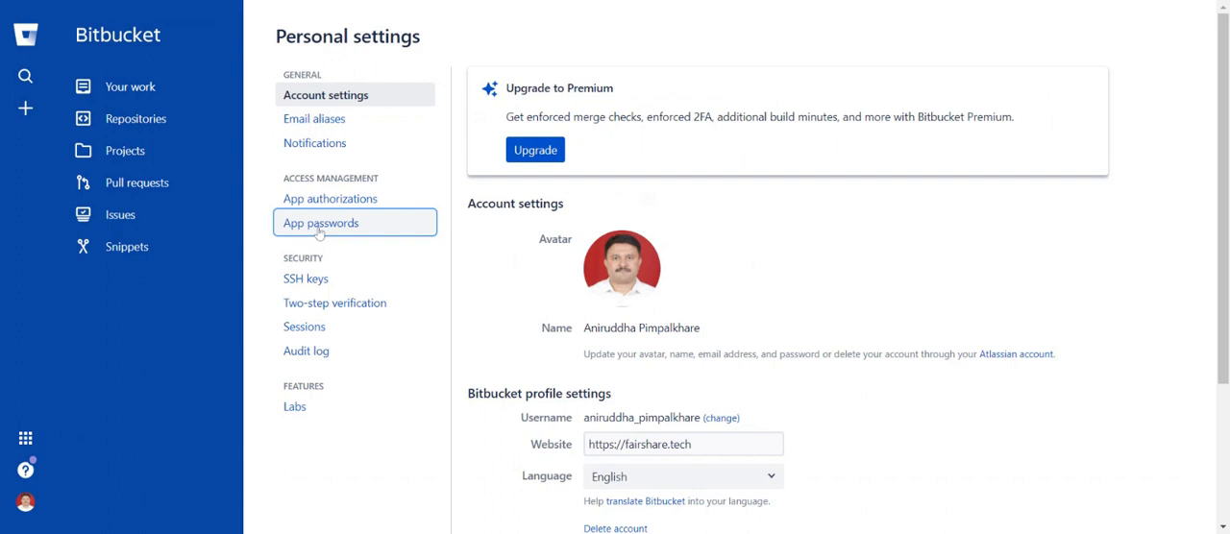
{"action": "left_click", "coordinate": [319, 223]}
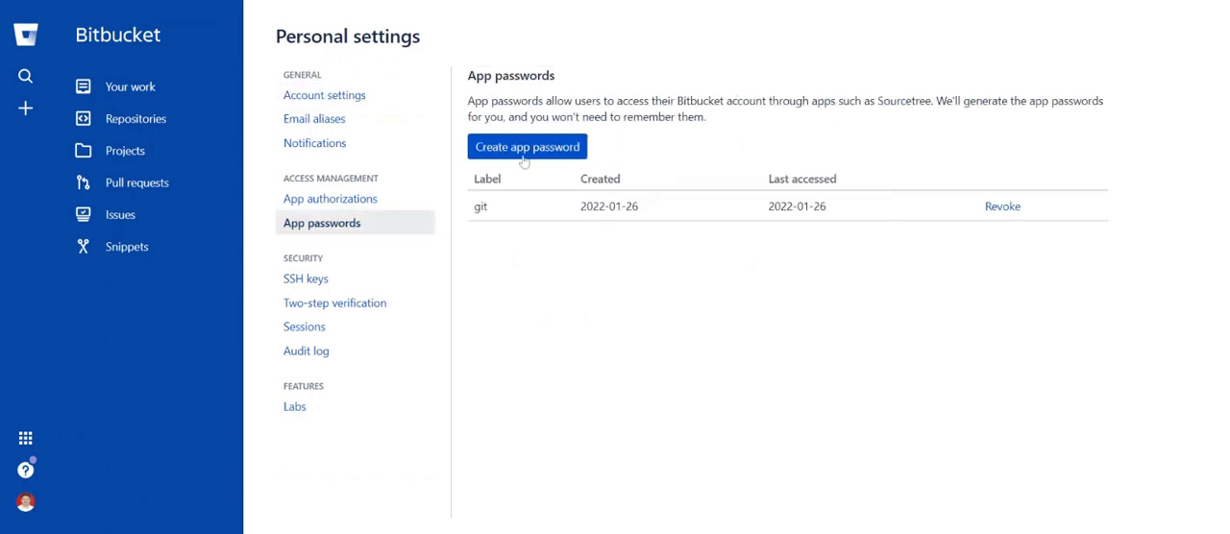
{"action": "mouse_move", "coordinate": [915, 165]}
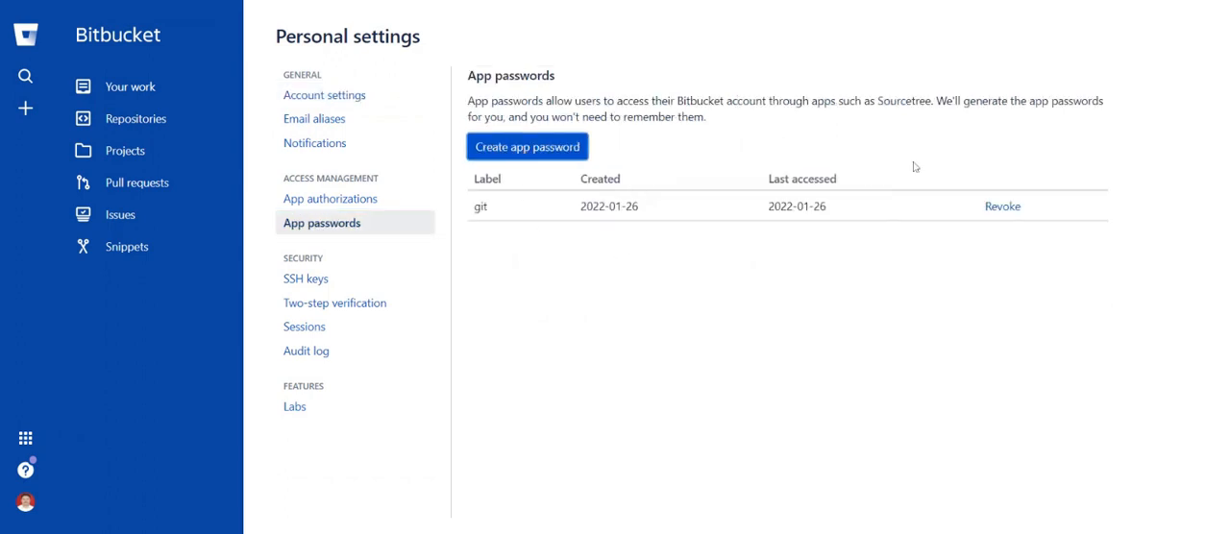
Fill in a new app password labelled hhhh with Repositories Write permission and submit it
{"action": "left_click", "coordinate": [526, 146]}
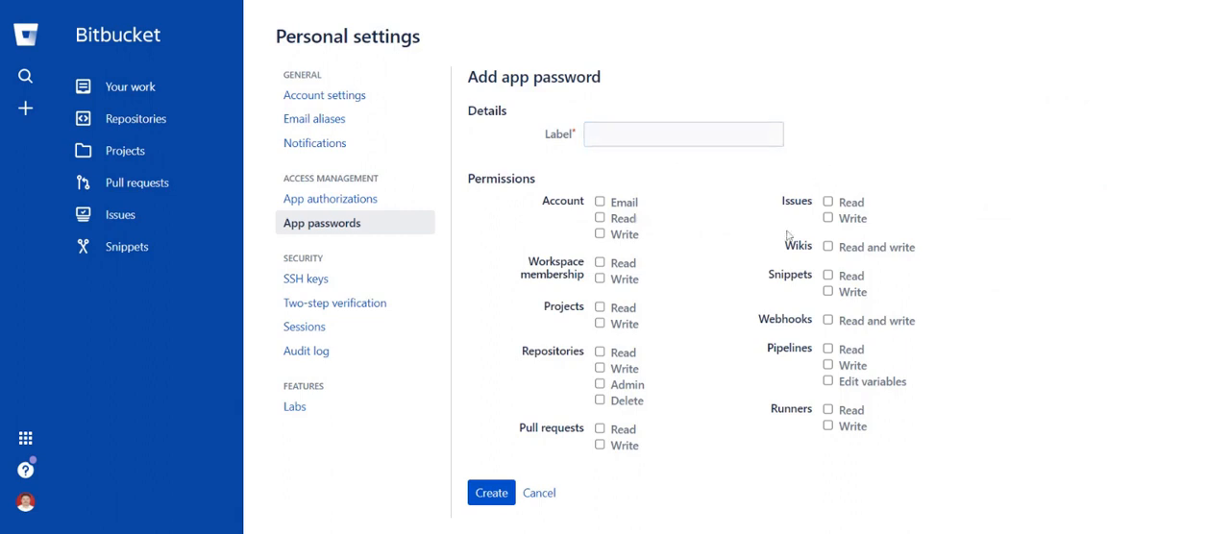
{"action": "mouse_move", "coordinate": [600, 369]}
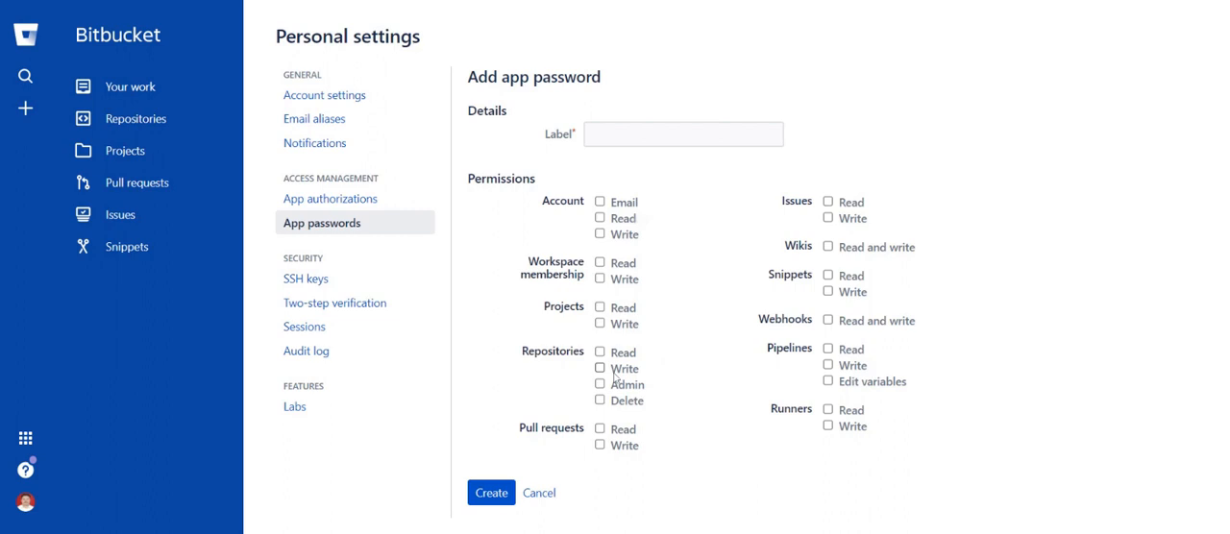
{"action": "left_click", "coordinate": [599, 369]}
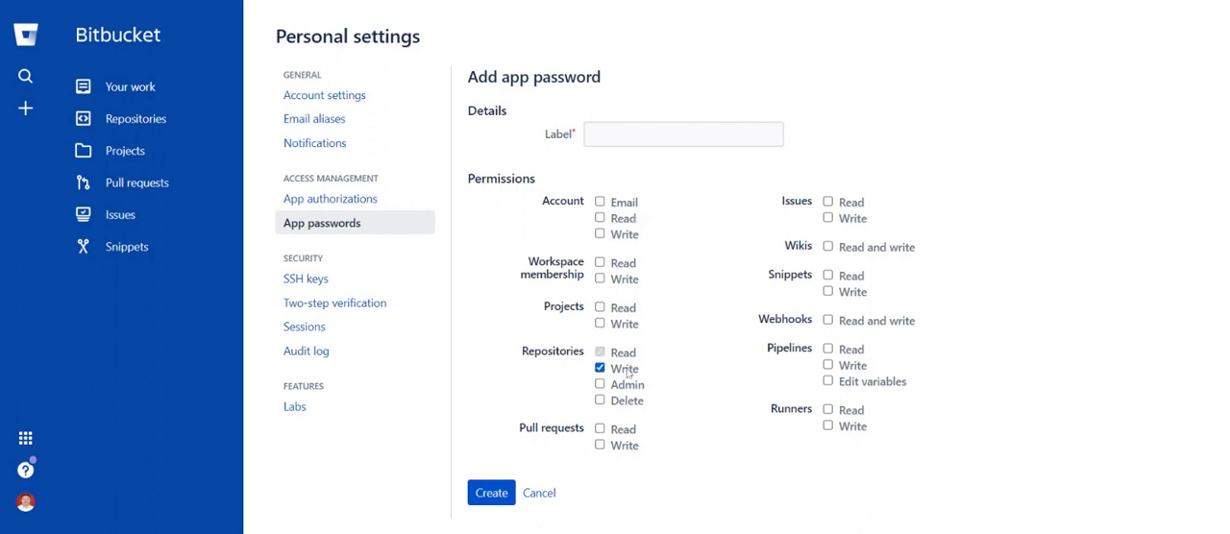
{"action": "mouse_move", "coordinate": [894, 381]}
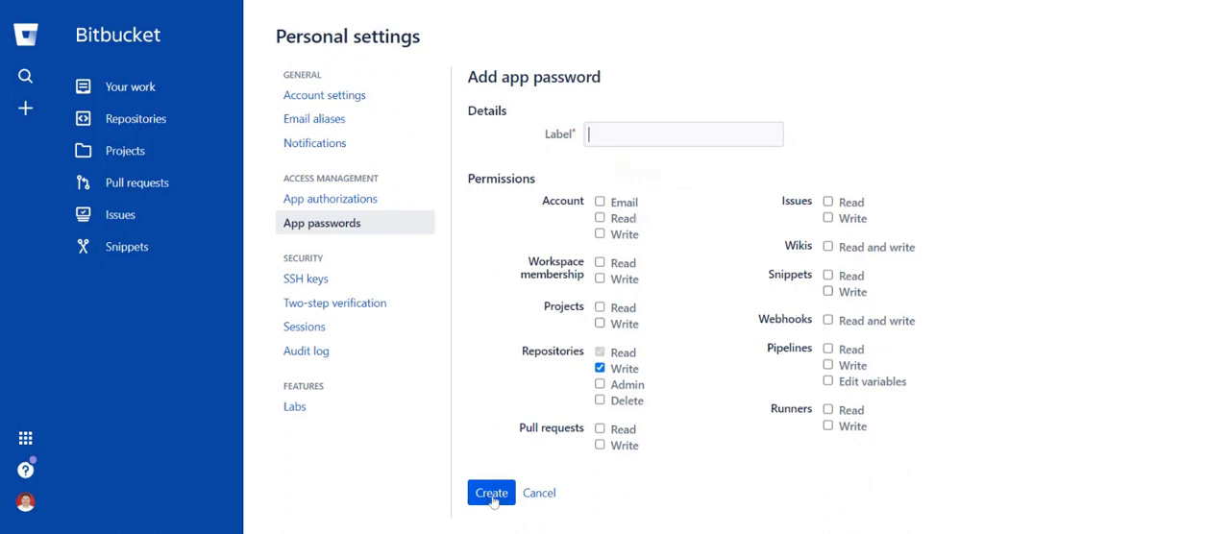
{"action": "left_click", "coordinate": [490, 492]}
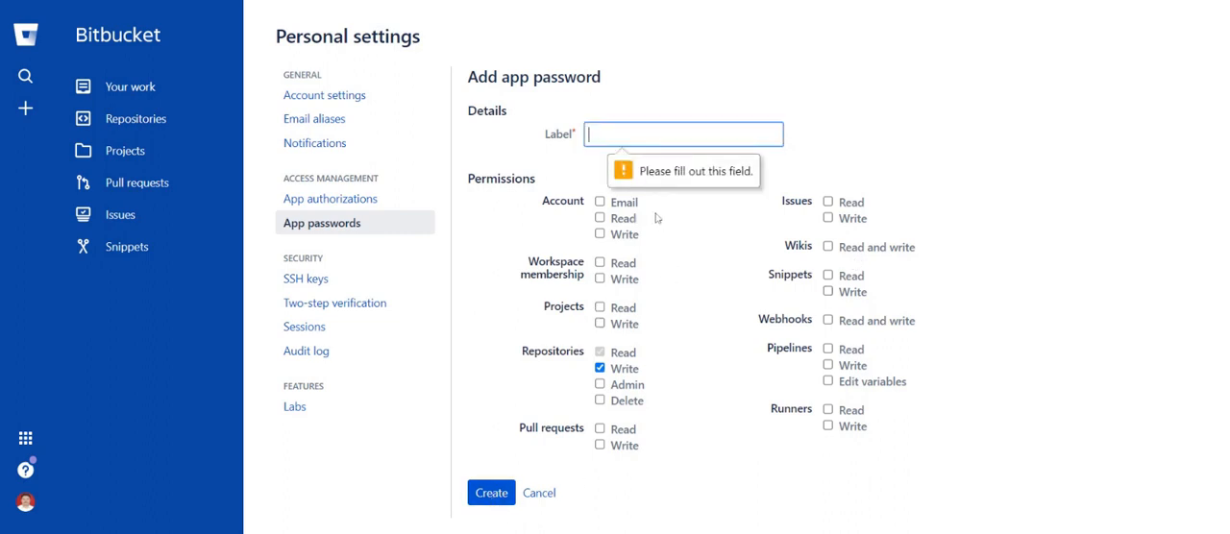
{"action": "type", "text": "hhhh"}
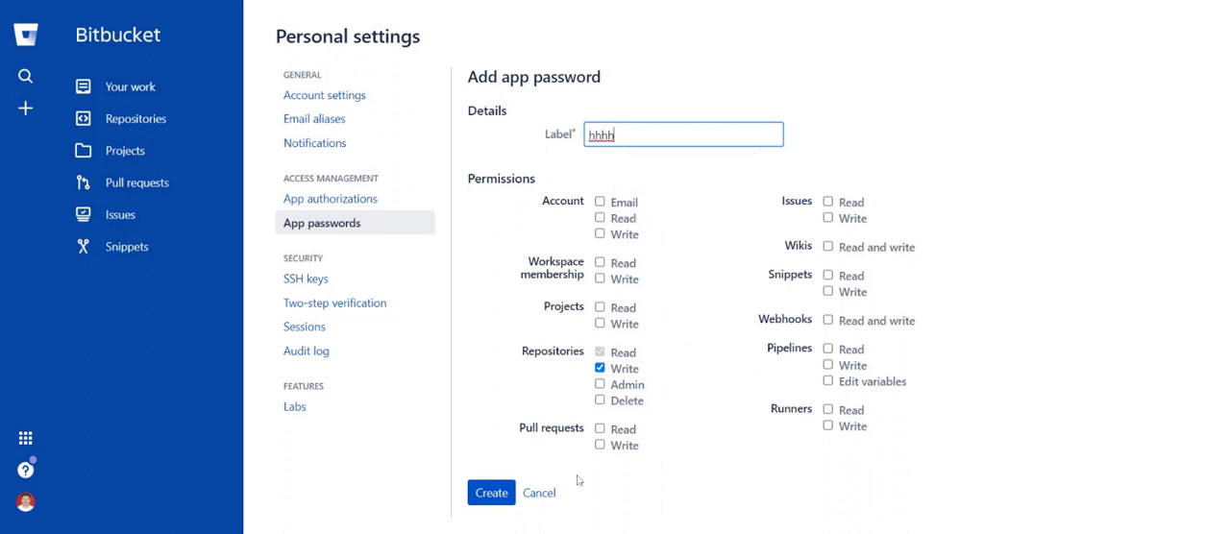
{"action": "mouse_move", "coordinate": [509, 518]}
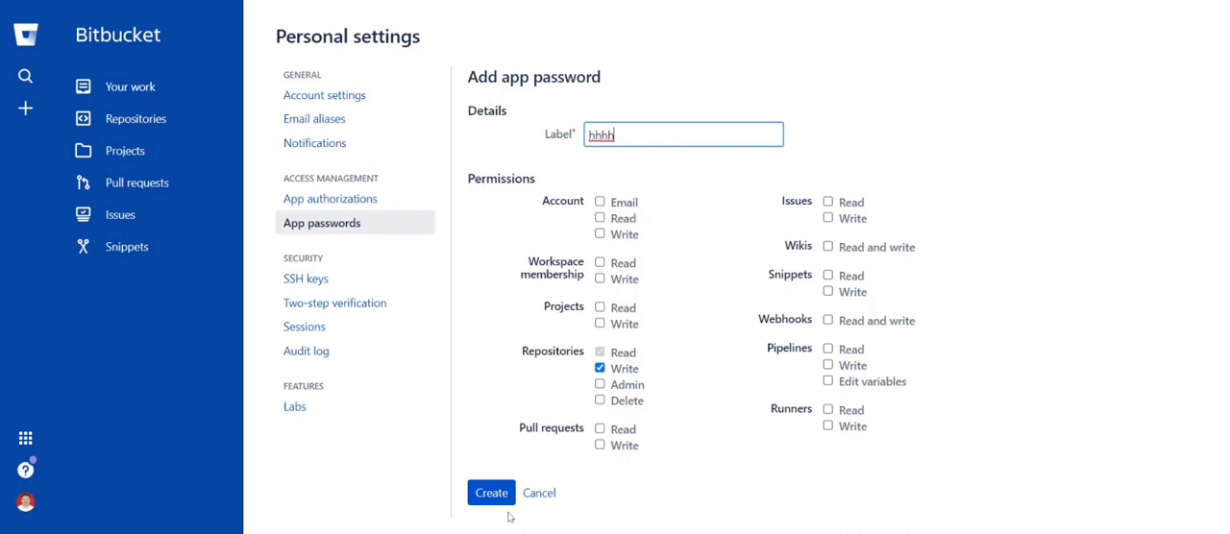
{"action": "left_click", "coordinate": [492, 492]}
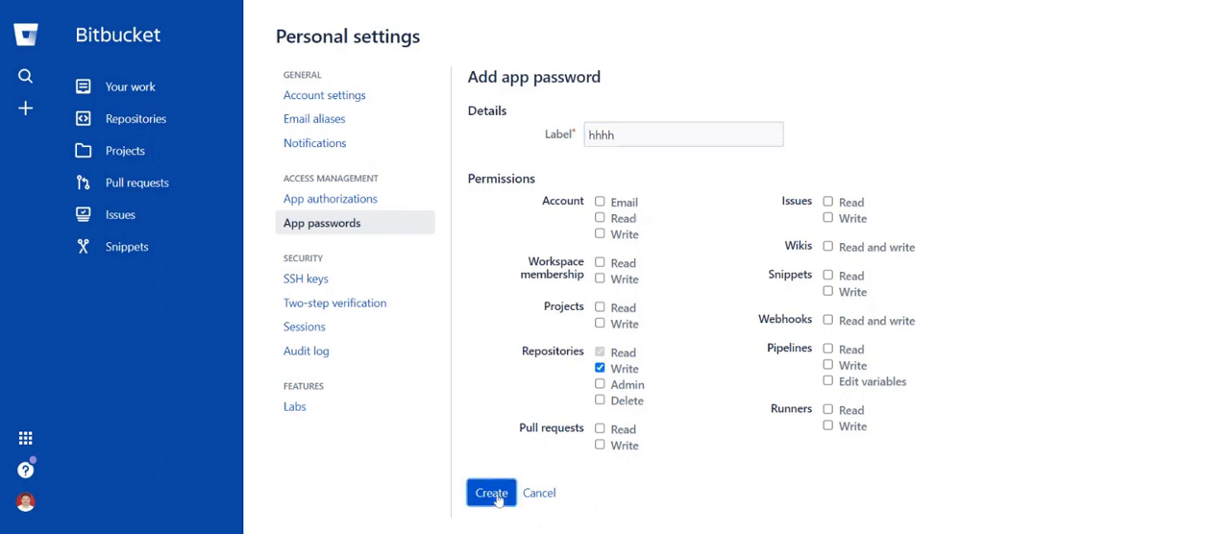
Create the hhhh password, then dismiss the one-time password display to return to the list
{"action": "left_click", "coordinate": [490, 492]}
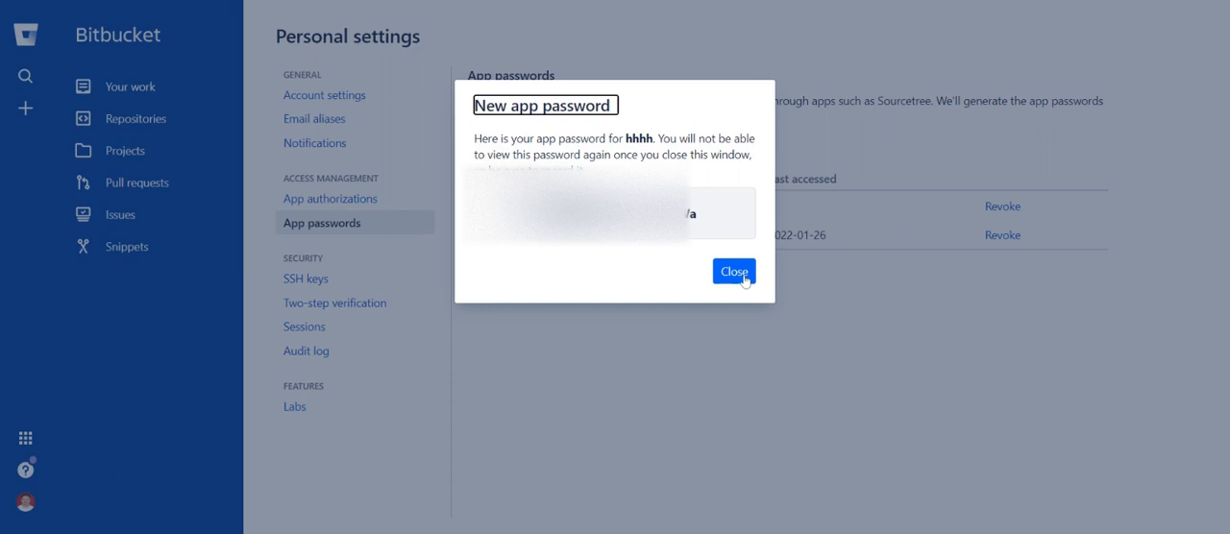
{"action": "left_click", "coordinate": [734, 271]}
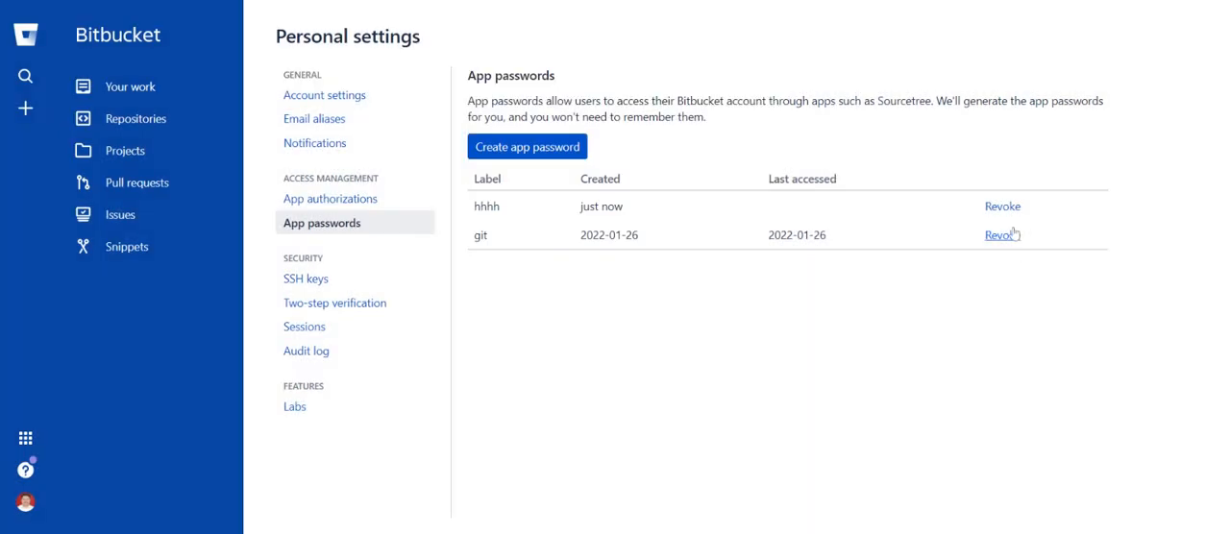
Revoke the hhhh app password and confirm the revocation
{"action": "left_click", "coordinate": [1001, 205]}
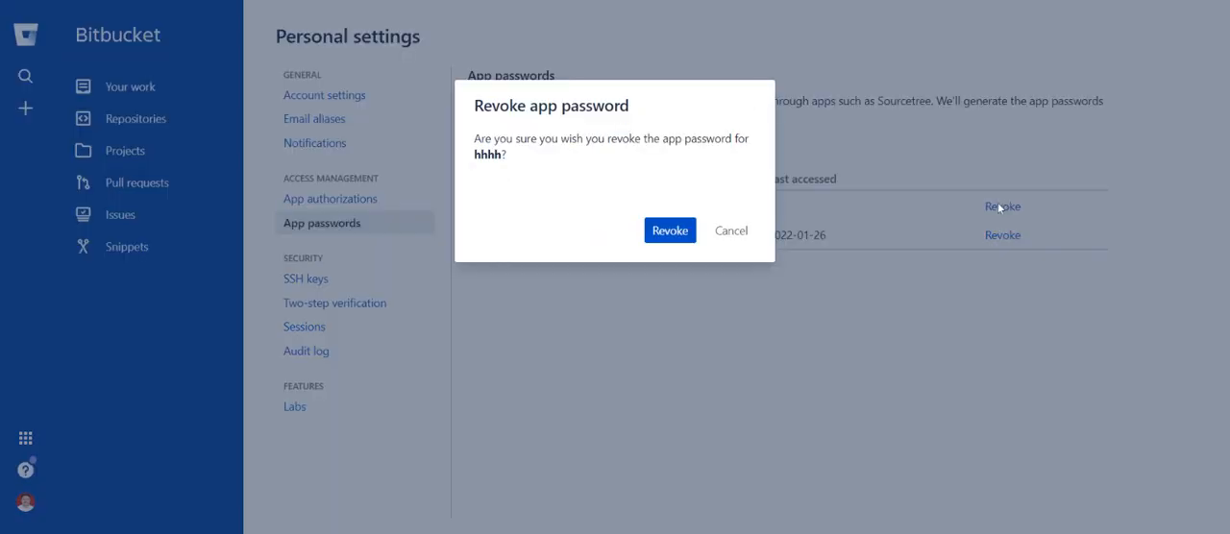
{"action": "mouse_move", "coordinate": [811, 322]}
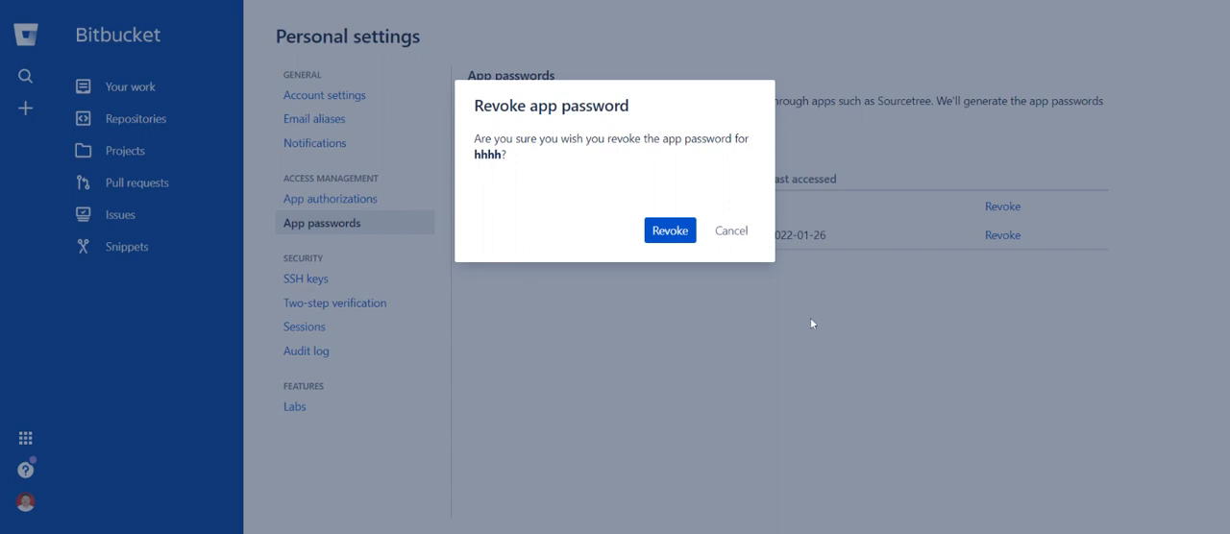
{"action": "left_click", "coordinate": [669, 230]}
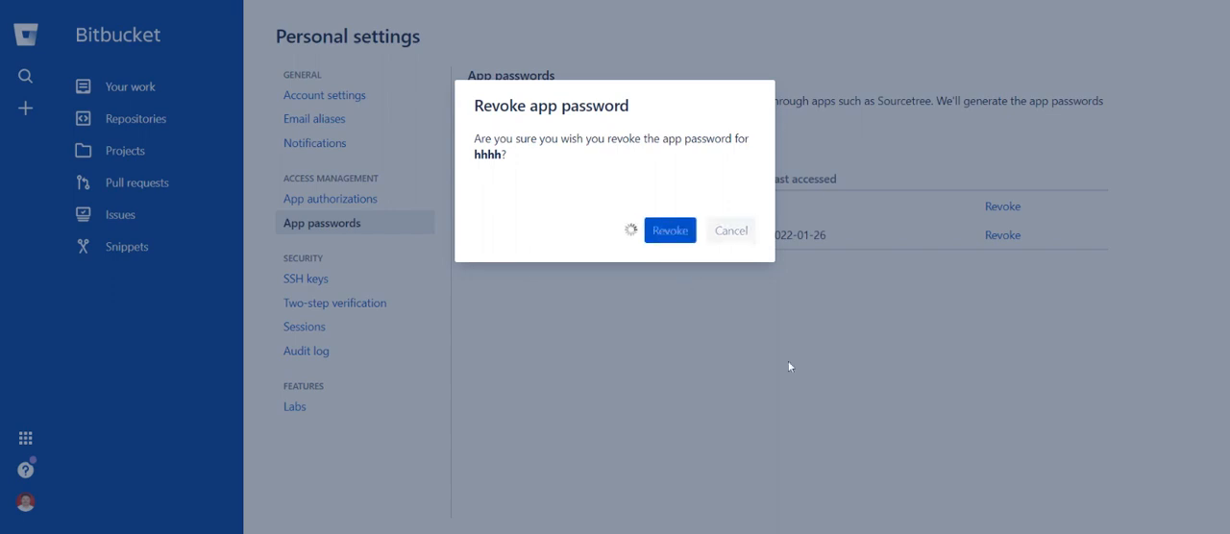